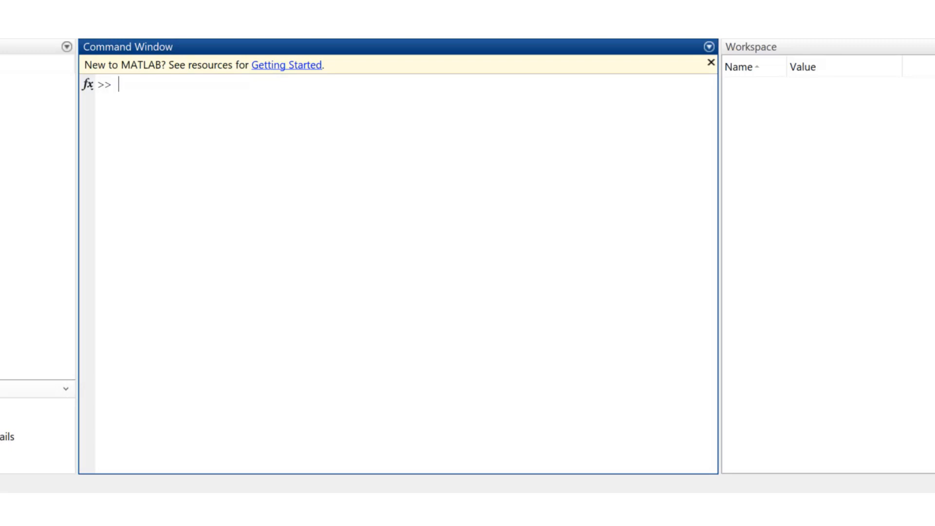
Define the row vector v = [1 2 3 4] using space-separated elements
{"action": "type", "text": "v"}
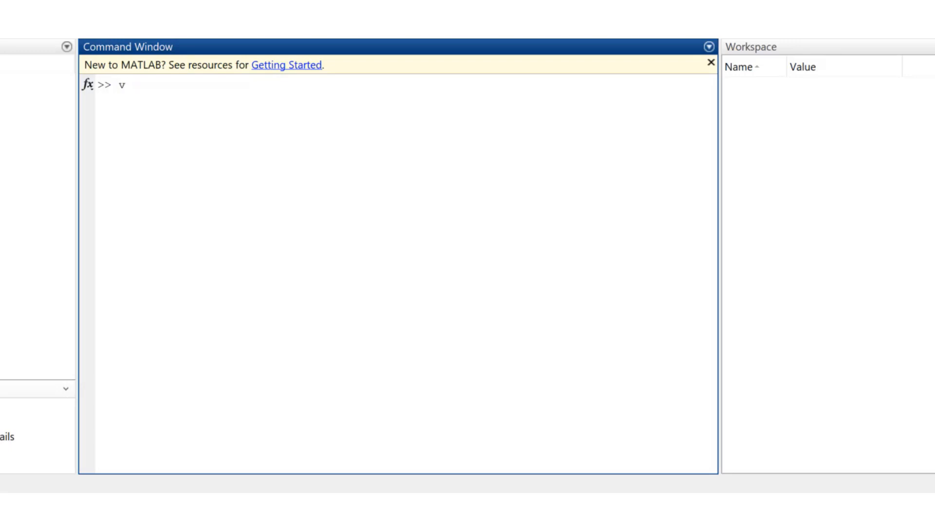
{"action": "type", "text": "= ["}
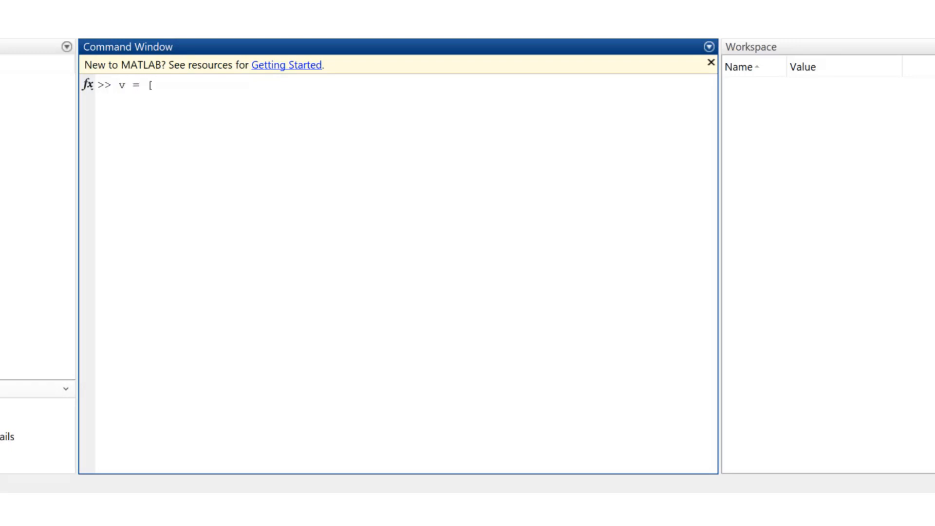
{"action": "type", "text": "1"}
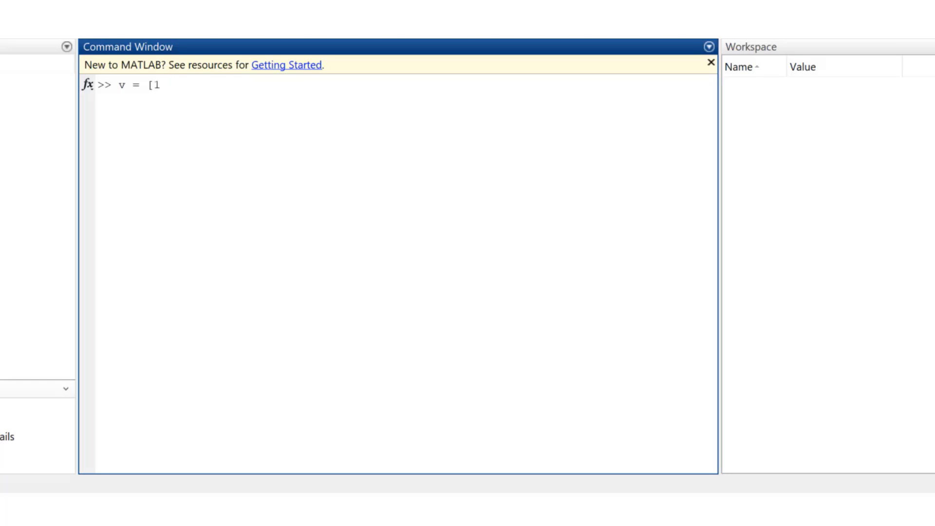
{"action": "type", "text": "2 3 4"}
{"action": "type", "text": "v ="}
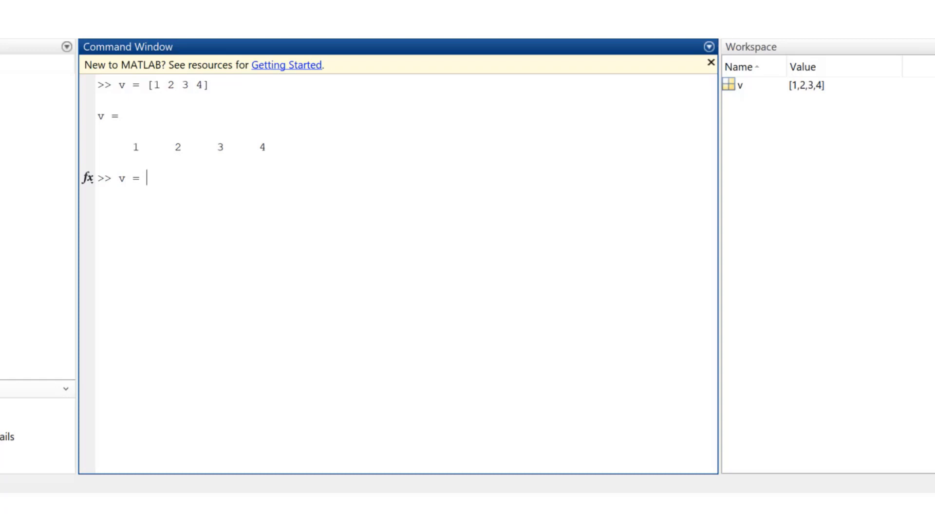
Redefine v as [1,2,3,4] using comma-separated elements
{"action": "type", "text": "[1"}
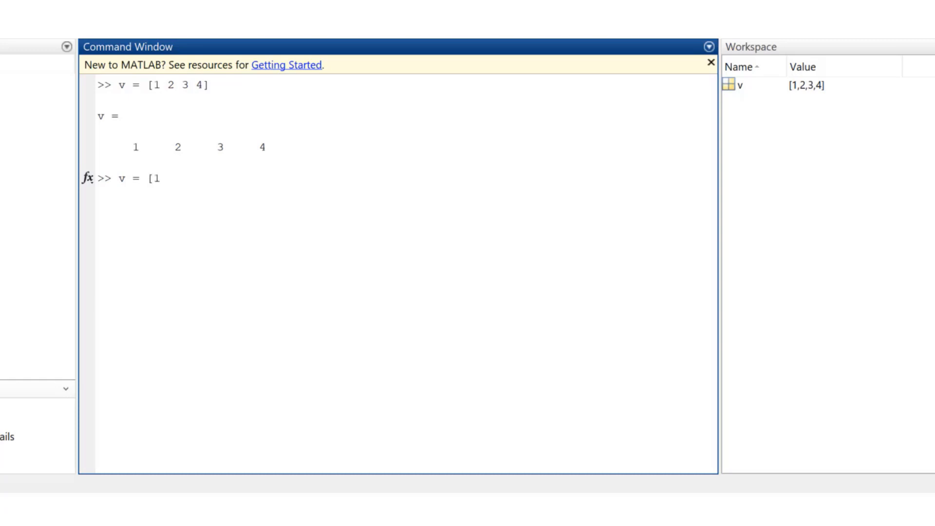
{"action": "type", "text": ",2"}
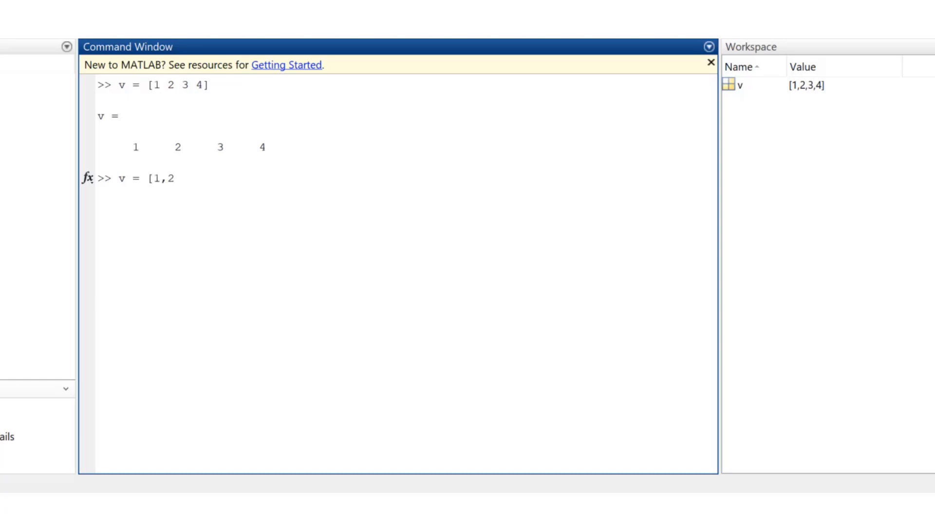
{"action": "type", "text": ",3,4"}
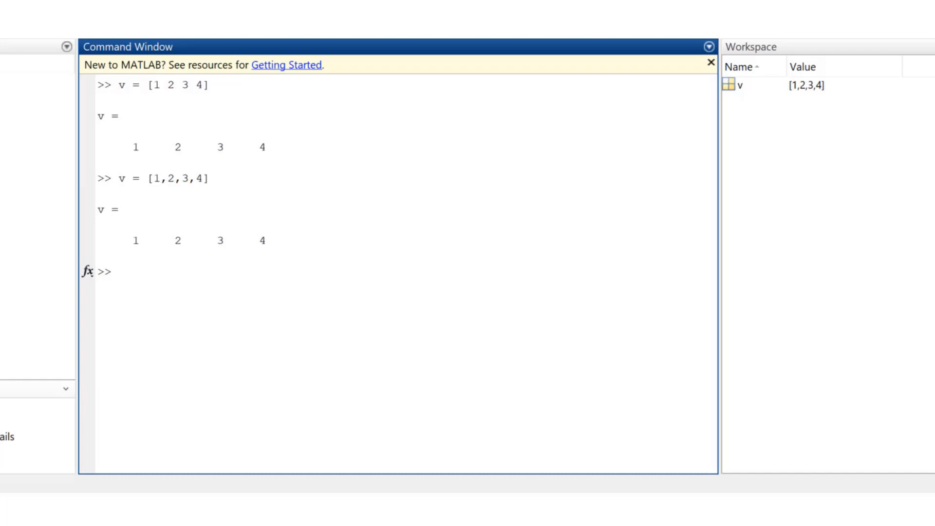
Define v as the column vector [1;2;3;4], then clear the Command Window with clc
{"action": "type", "text": "v ="}
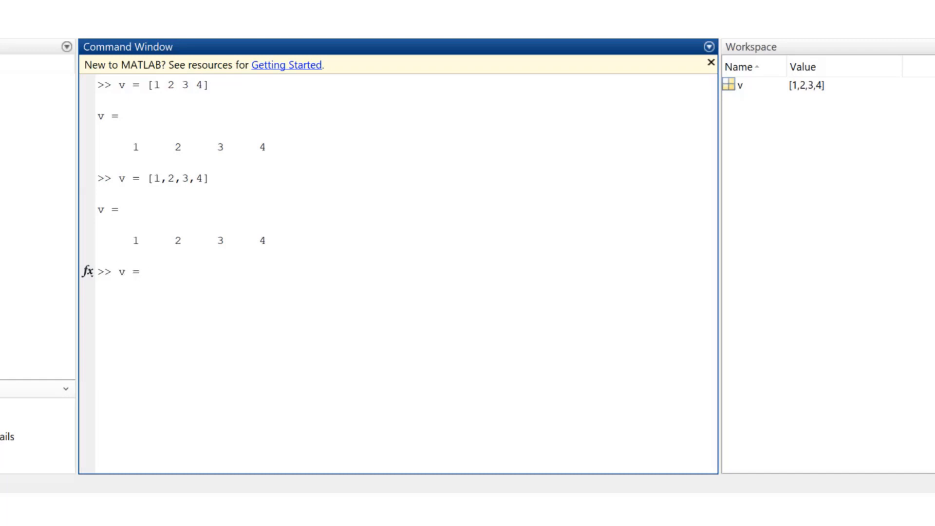
{"action": "type", "text": "[1;"}
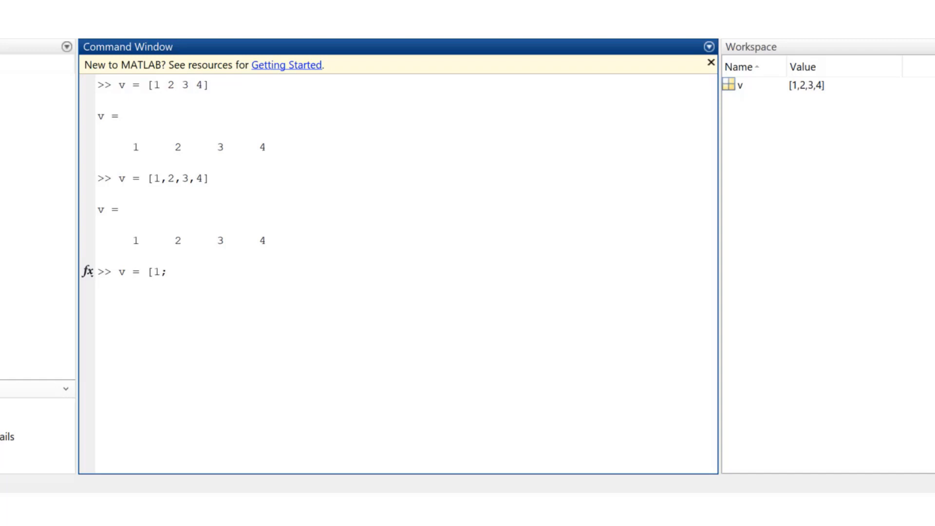
{"action": "type", "text": "2;3;"}
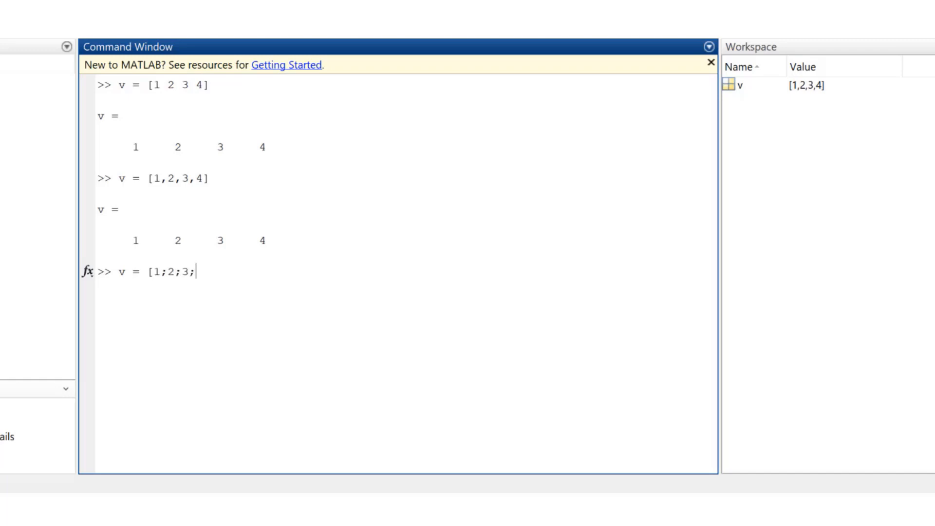
{"action": "type", "text": "4"}
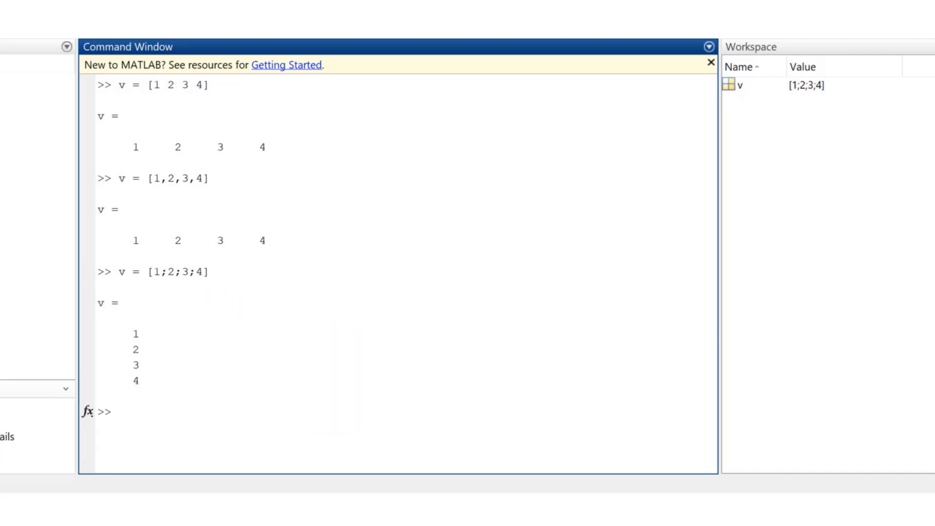
{"action": "type", "text": "clc"}
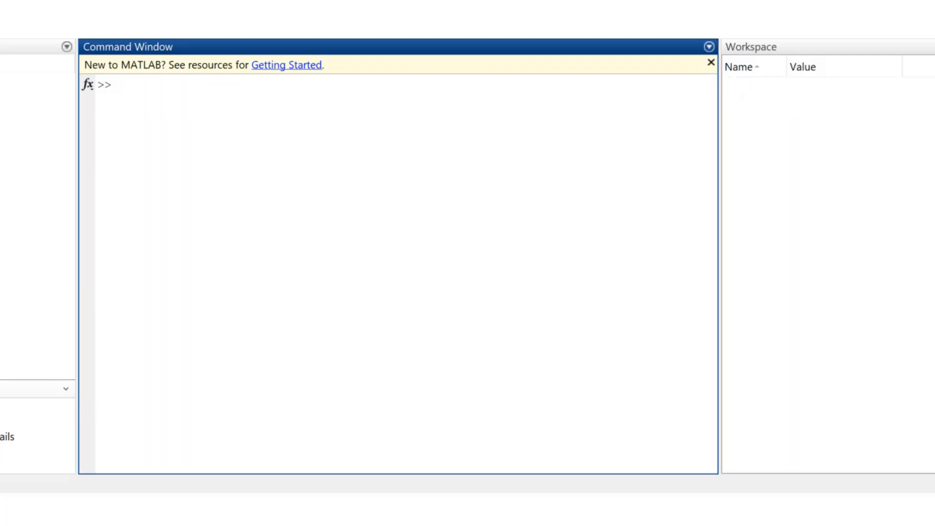
{"action": "type", "text": "v = [ 1"}
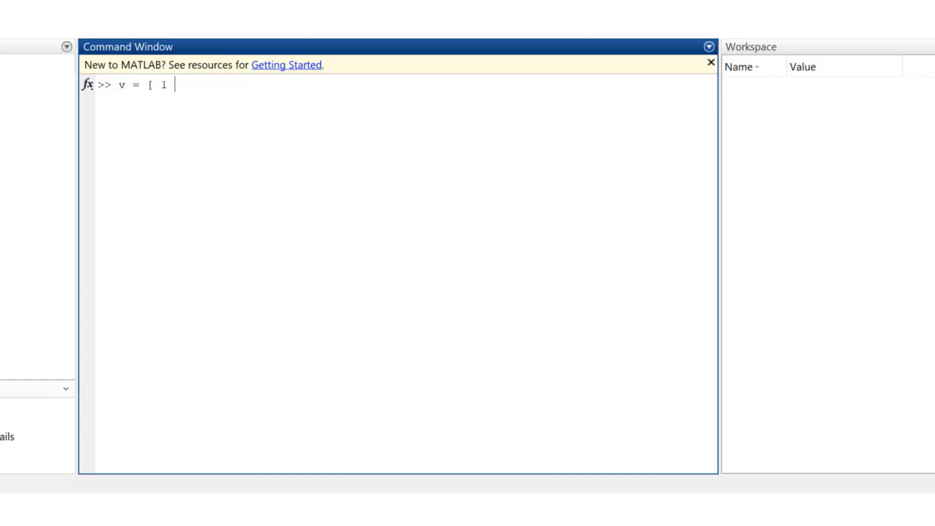
{"action": "type", "text": "2 3 4 5"}
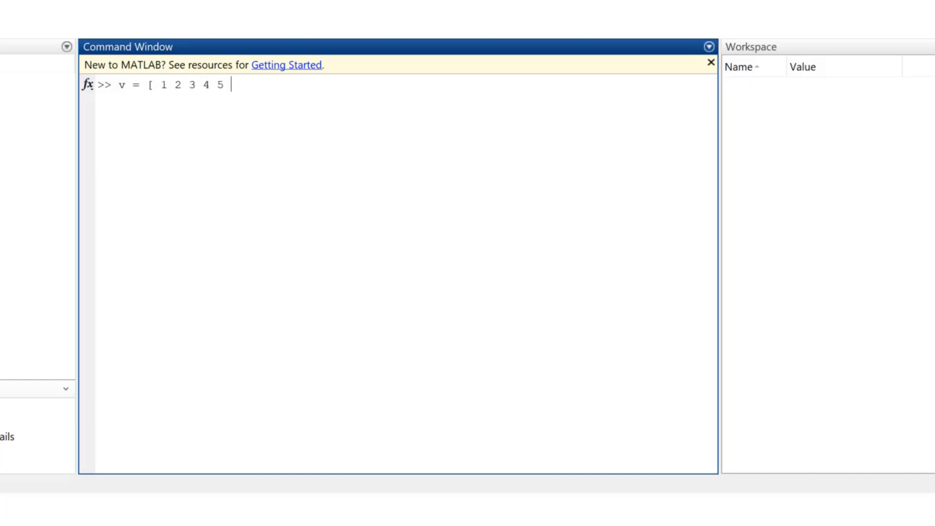
{"action": "type", "text": "6 7 8"}
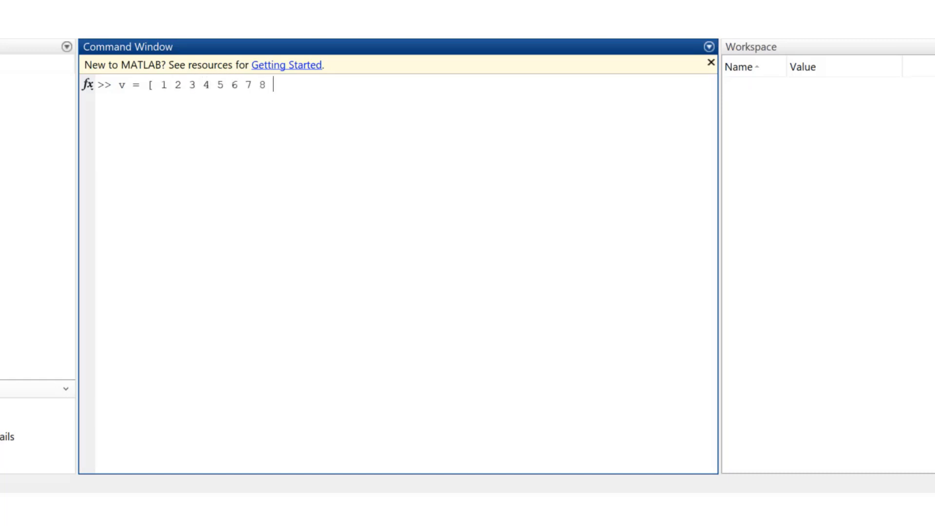
{"action": "type", "text": "9 10]"}
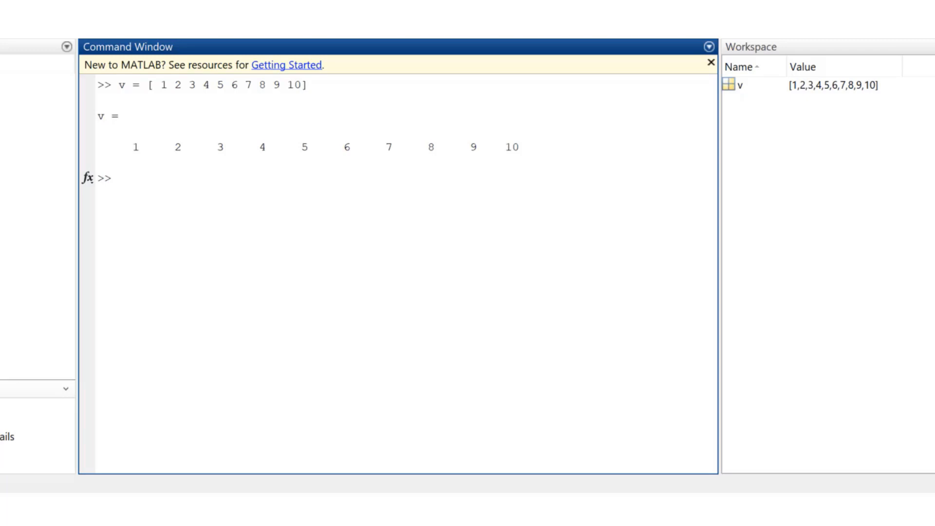
{"action": "type", "text": "v"}
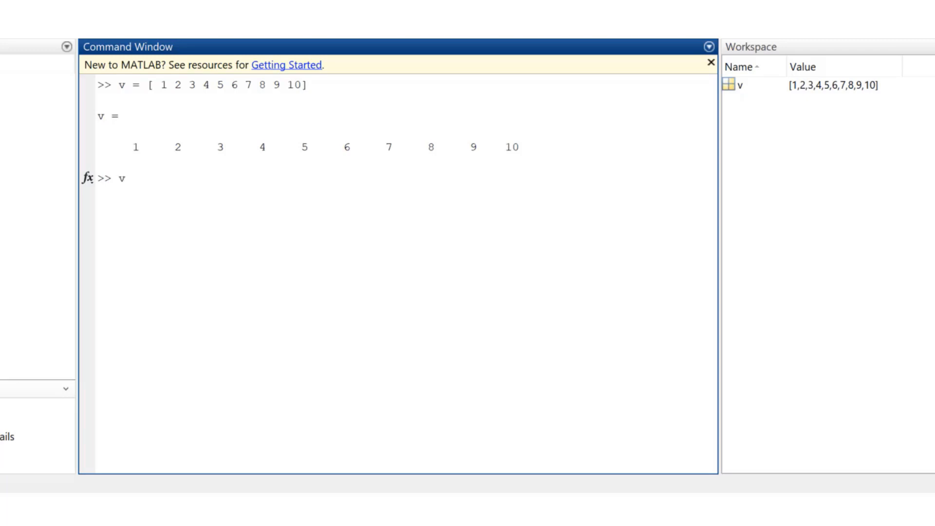
Rebuild v with the colon ranges 1:10 and 1:100, then clear the workspace
{"action": "type", "text": "= 1"}
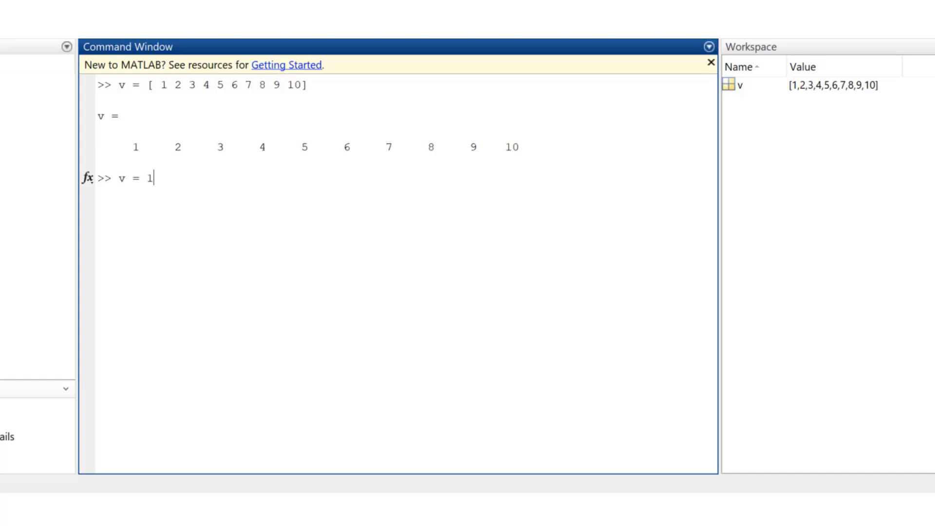
{"action": "type", "text": ":10"}
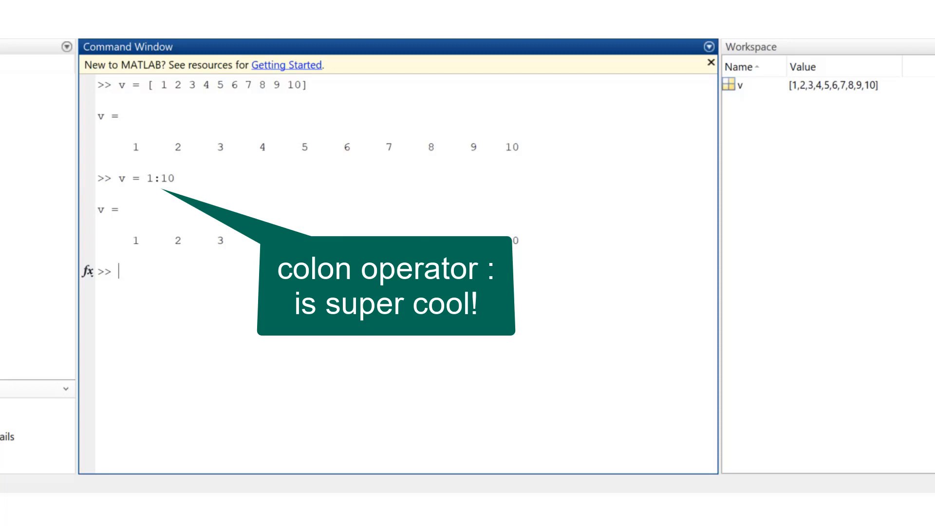
{"action": "type", "text": "v"}
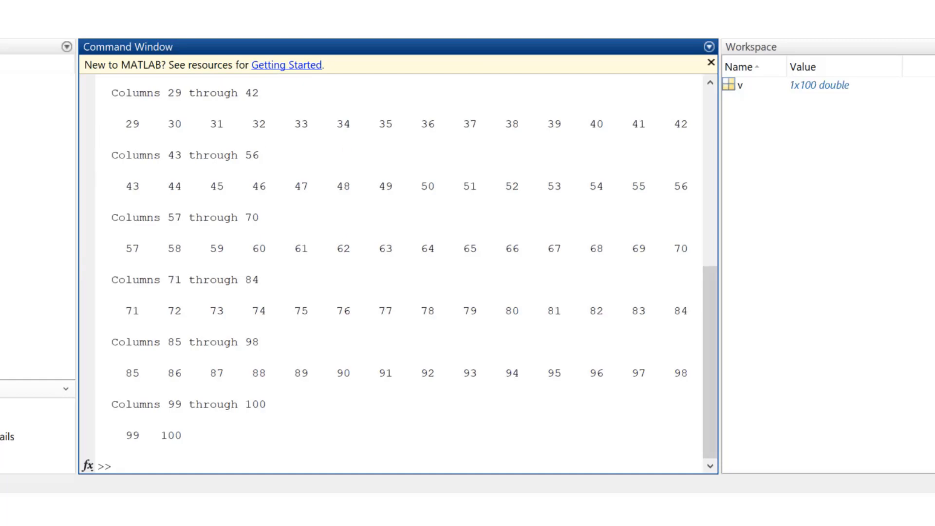
{"action": "type", "text": "clear"}
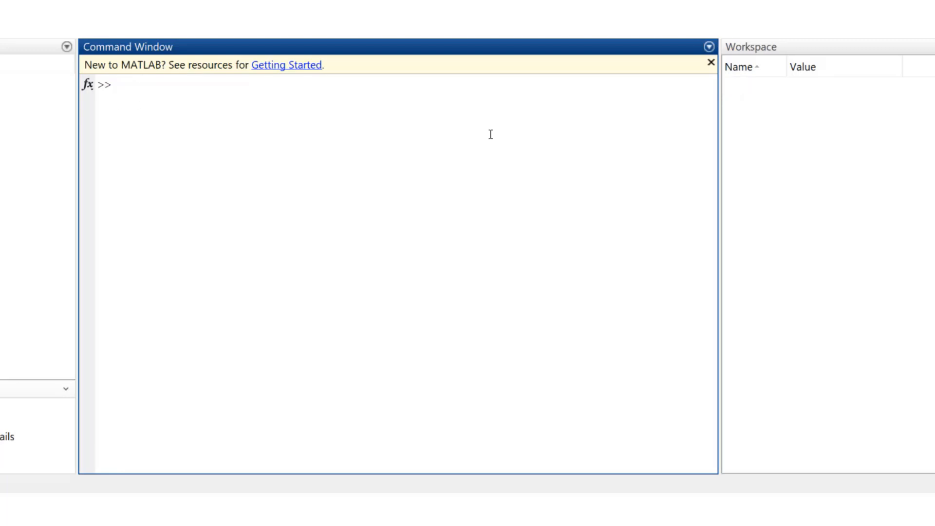
Produce the stepped vectors 1:2:9 → [1 3 5 7 9] and 1:3:9 → [1 4 7]
{"action": "type", "text": "1"}
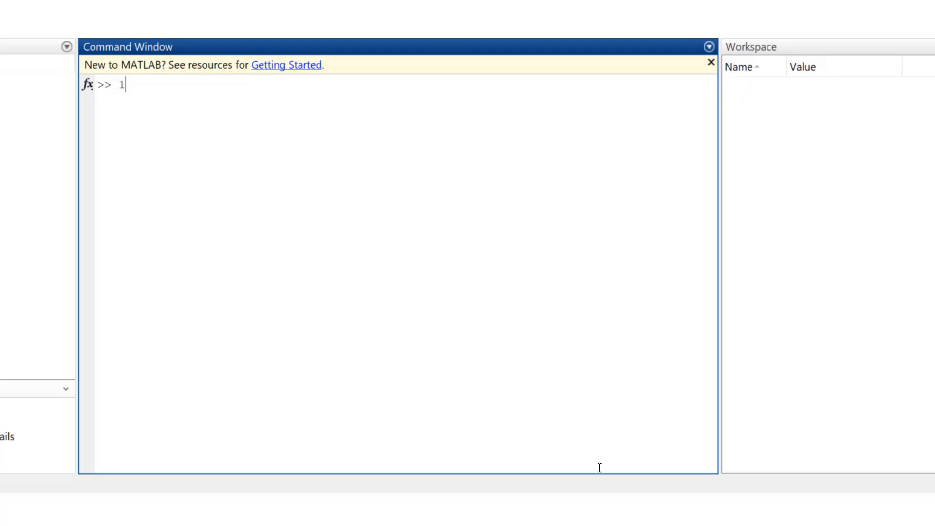
{"action": "type", "text": ": 2: 9"}
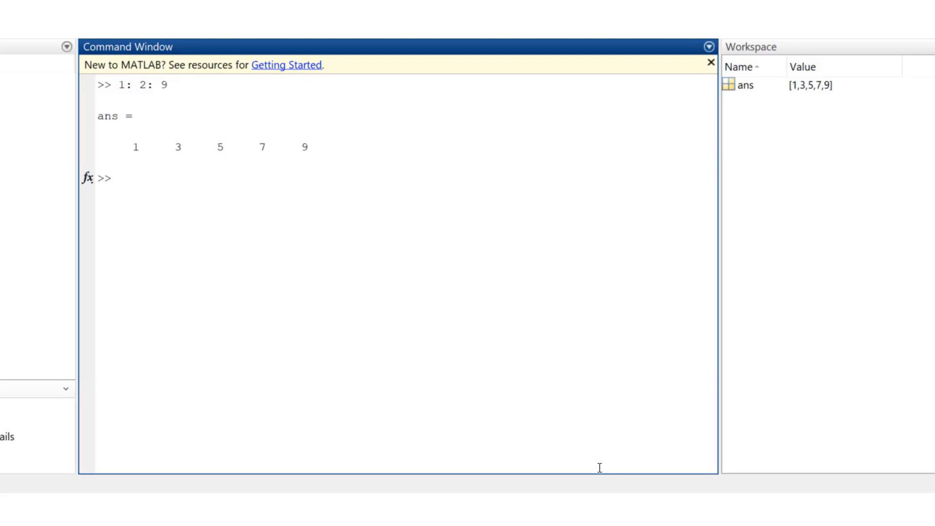
{"action": "left_click", "coordinate": [118, 178]}
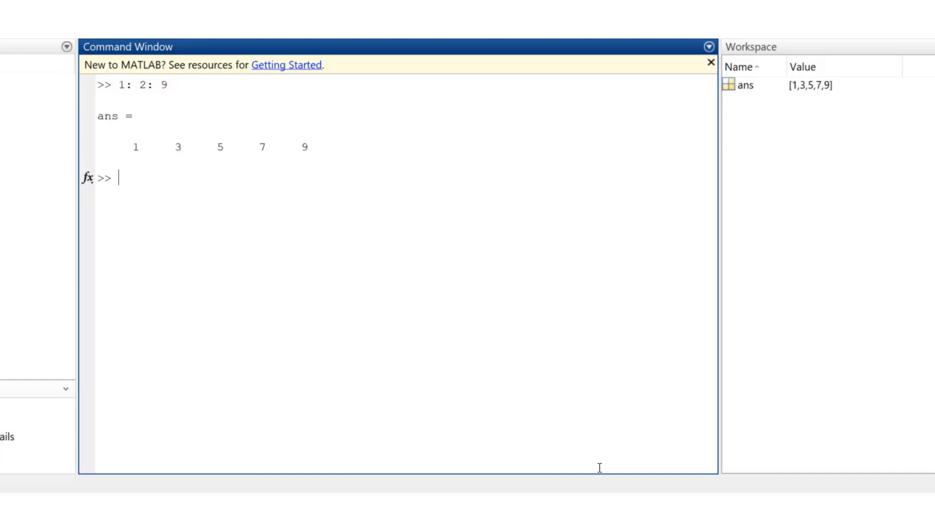
{"action": "type", "text": "1"}
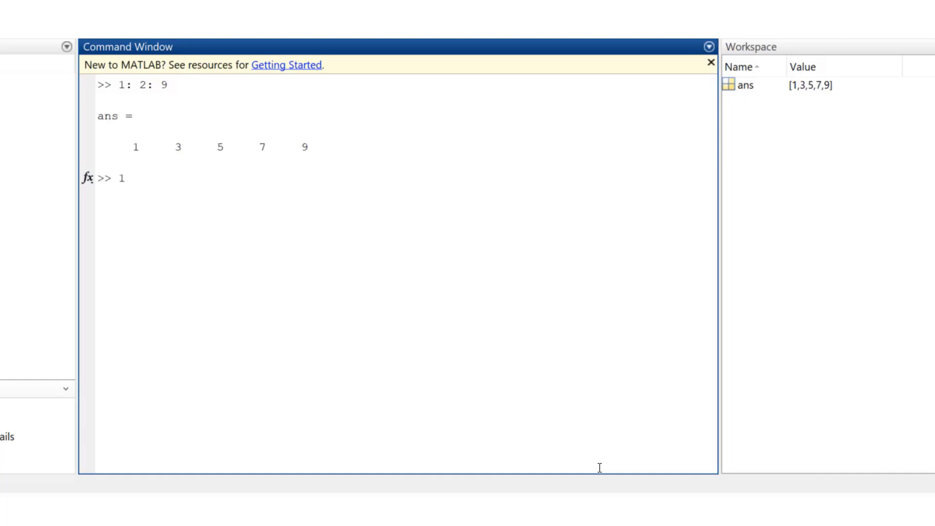
{"action": "type", "text": ": 3:"}
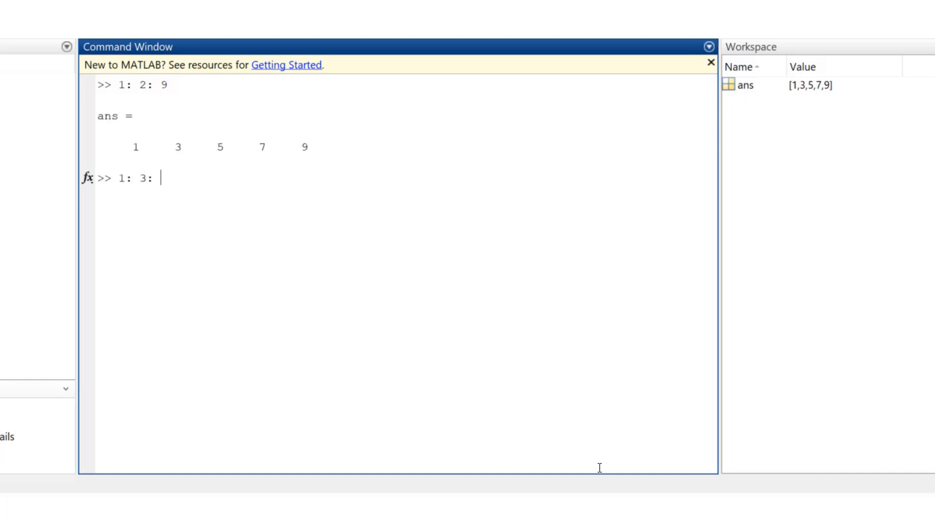
{"action": "key", "text": "enter"}
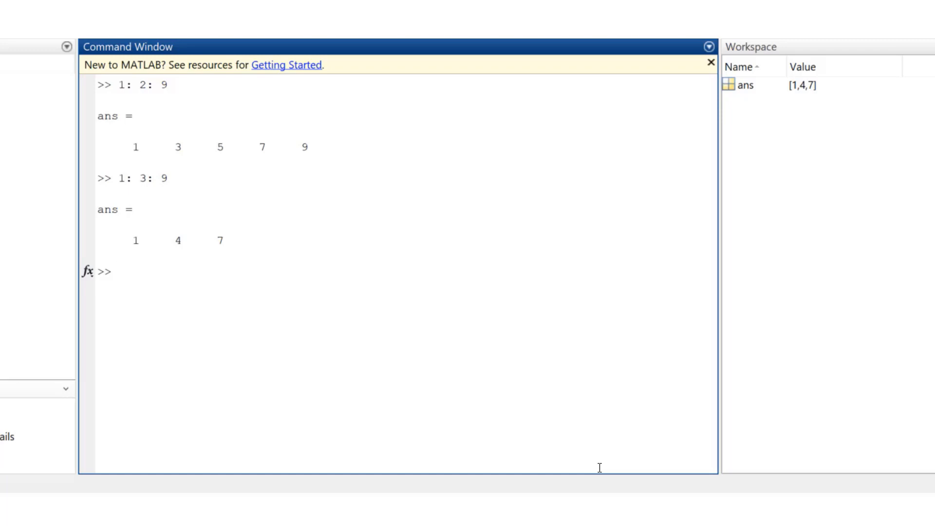
Evaluate the stepped range 1:4:9
{"action": "type", "text": "1 : 4"}
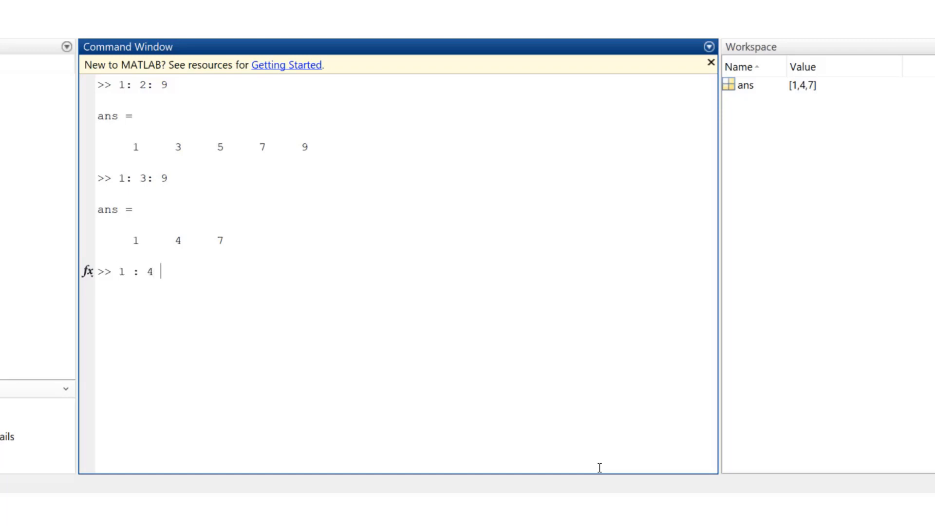
{"action": "type", "text": ": 9"}
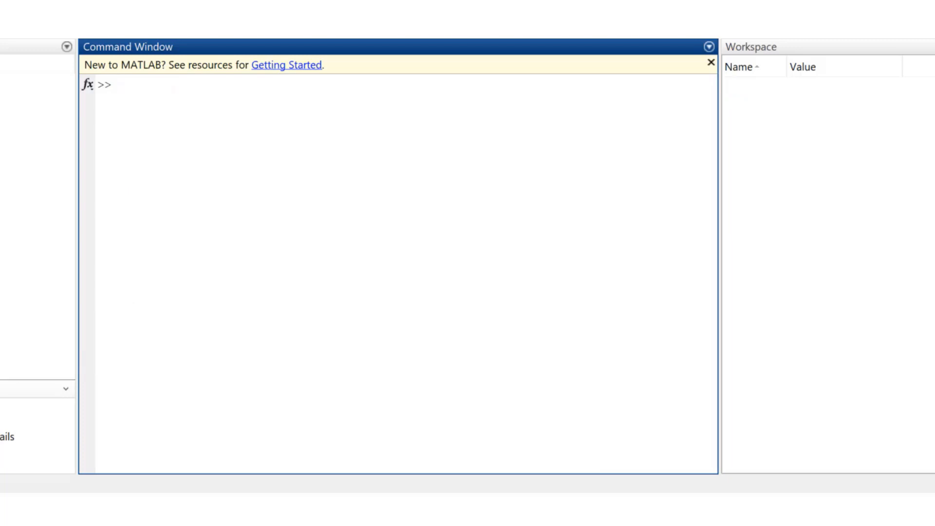
{"action": "mouse_move", "coordinate": [333, 201]}
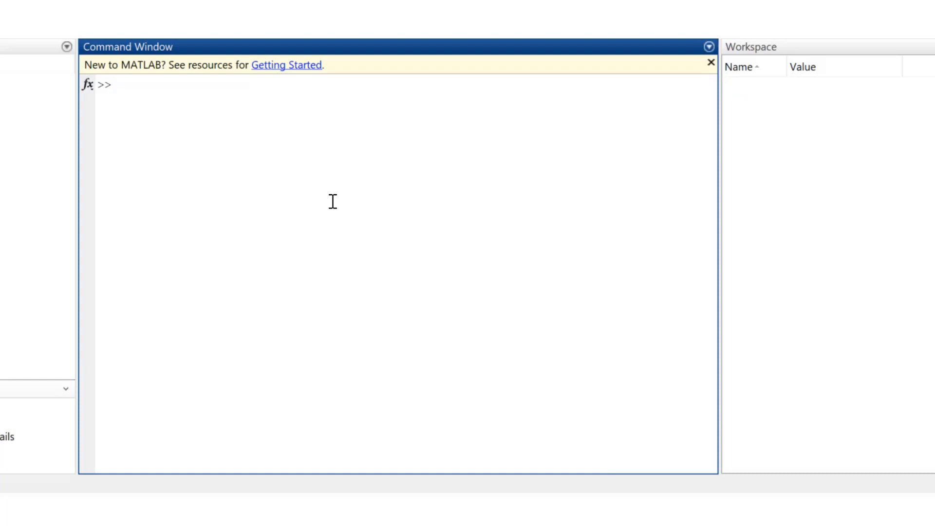
{"action": "type", "text": "a = 1"}
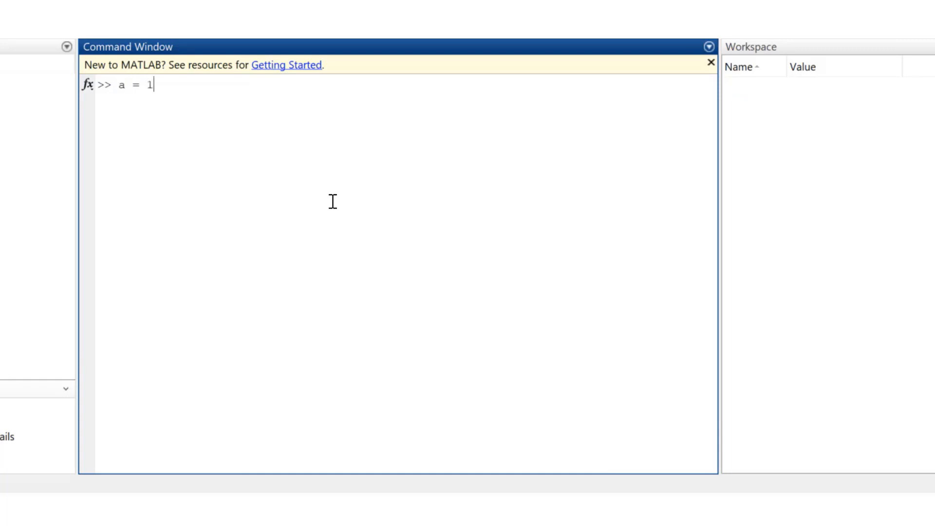
{"action": "type", "text": "0 :"}
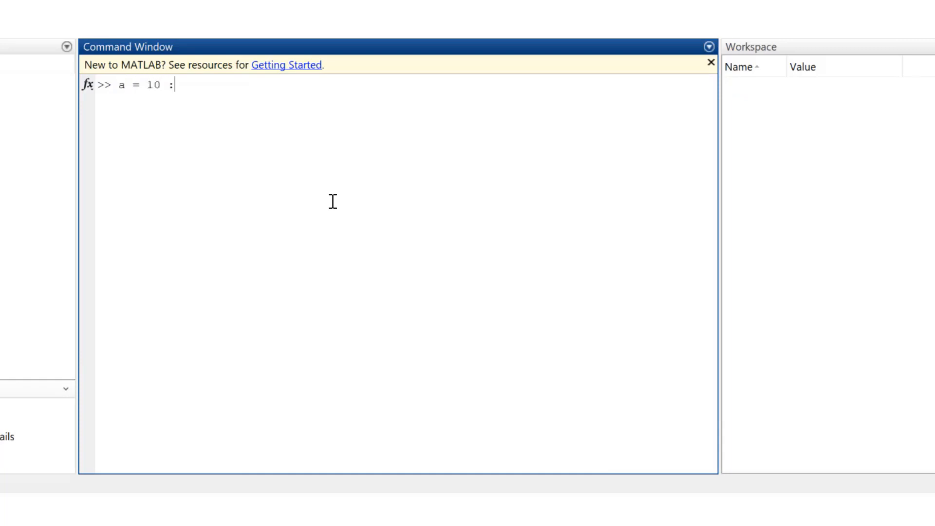
{"action": "type", "text": "-1 :"}
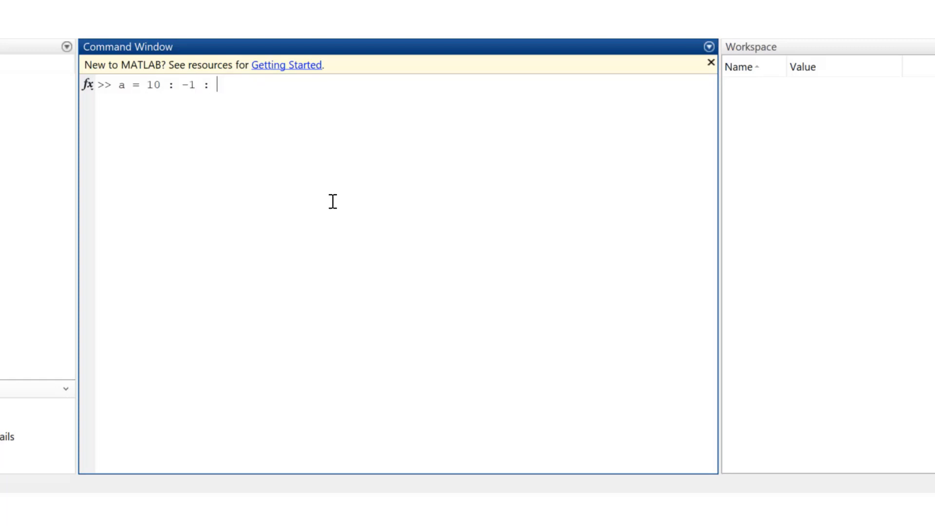
{"action": "key", "text": "enter"}
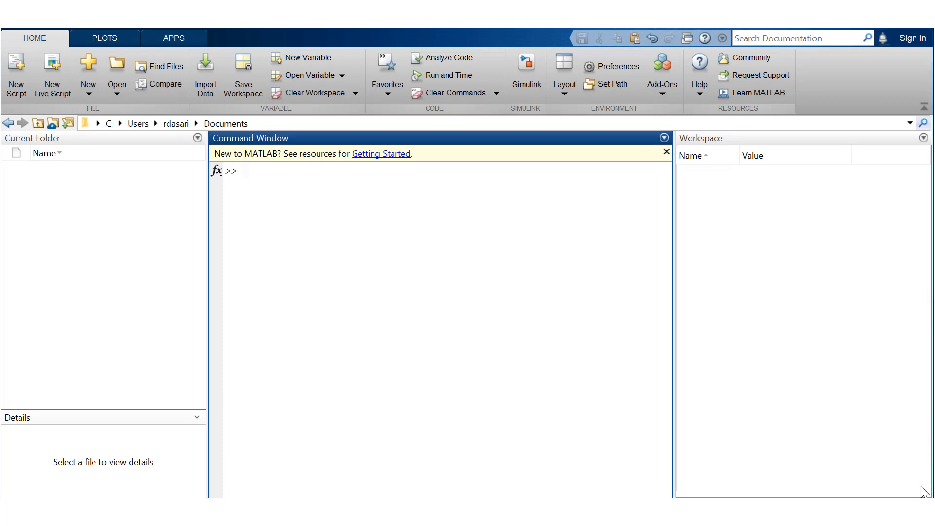
Define the 2x3 matrix A = [1 2 3; 4 5 6] with semicolon row separators
{"action": "type", "text": "A = [ 1 2"}
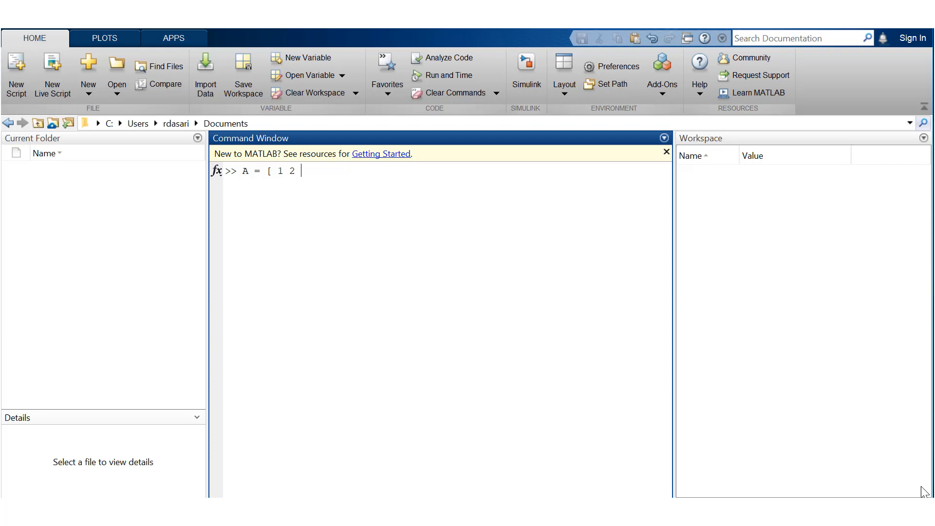
{"action": "type", "text": "; 4"}
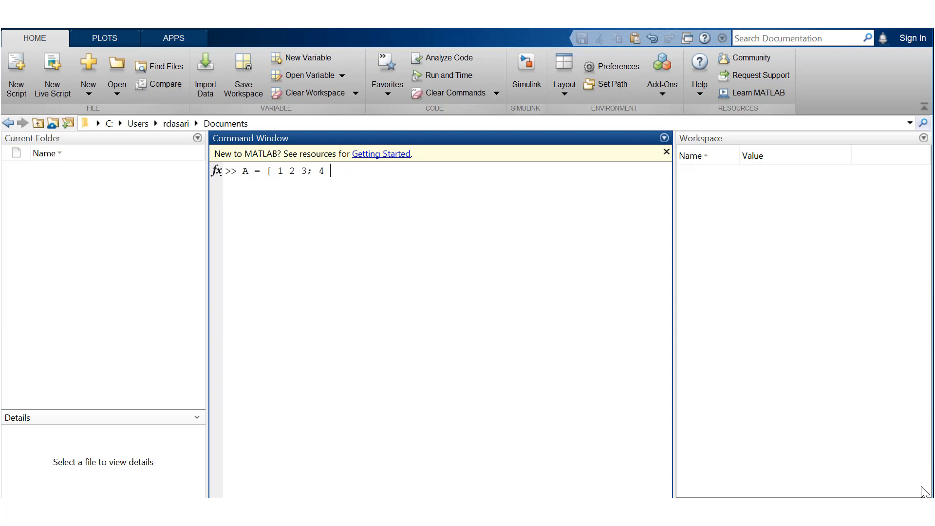
{"action": "type", "text": "5 6]"}
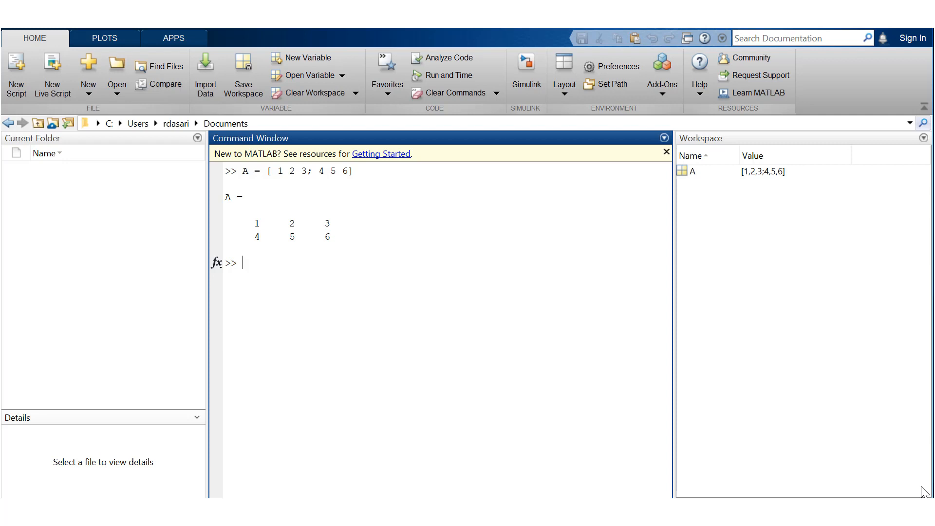
Redefine A as the 3x3 matrix [1 2 3; 4 5 6; 7 8 9] and begin entering B
{"action": "type", "text": "A = [ 1 2 3; 4 5 6;]"}
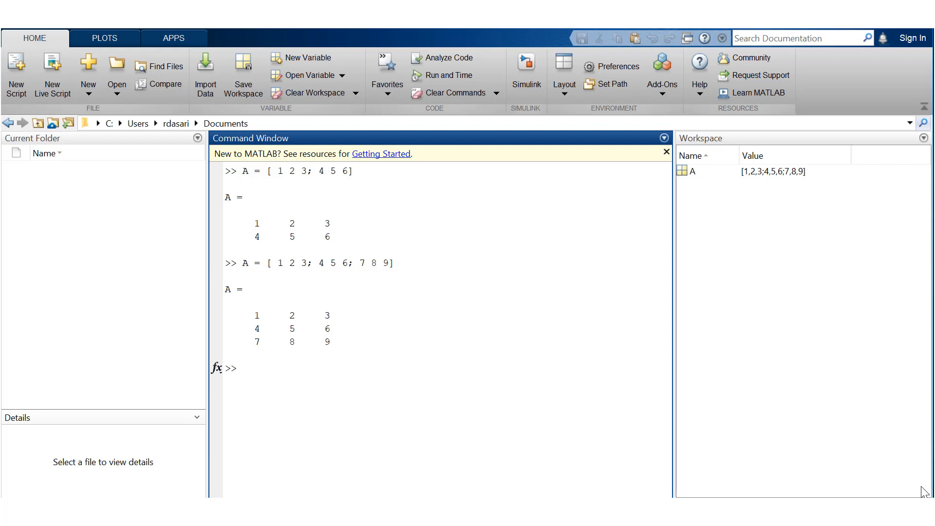
{"action": "type", "text": "B = [1"}
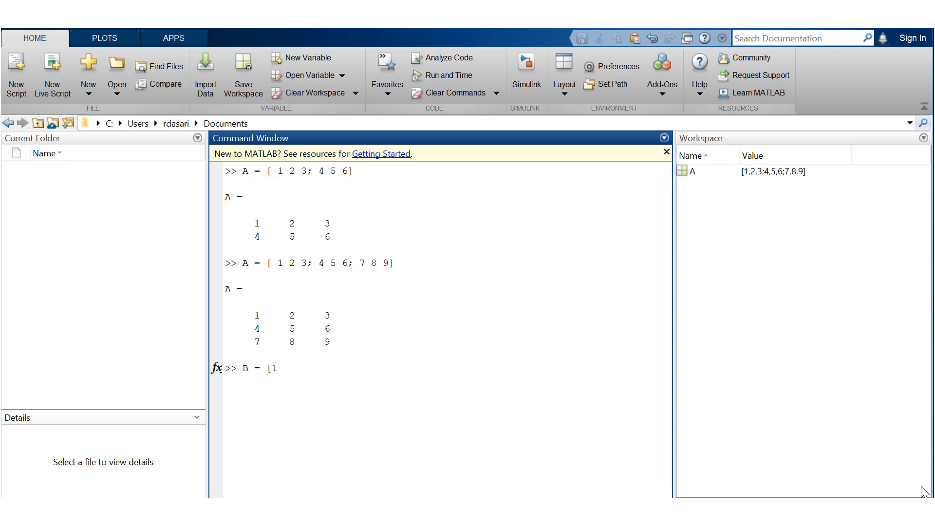
Define B = [1:10; 11:20; 21:30] as a 3x10 matrix of stacked colon ranges
{"action": "type", "text": ":10;"}
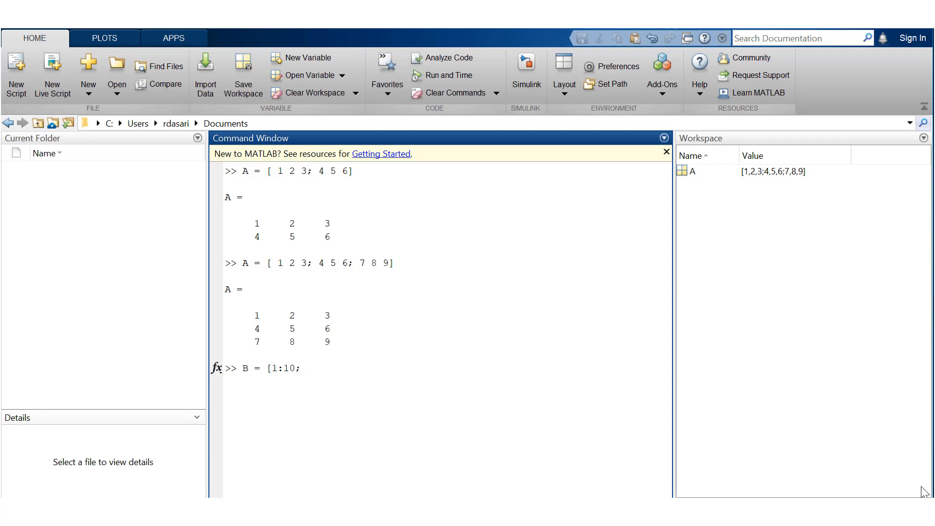
{"action": "type", "text": "11:20"}
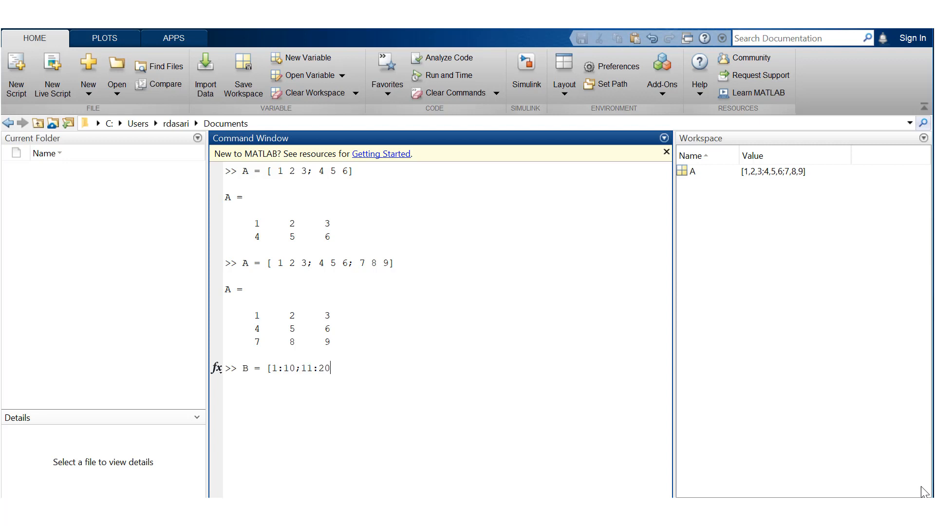
{"action": "type", "text": ";"}
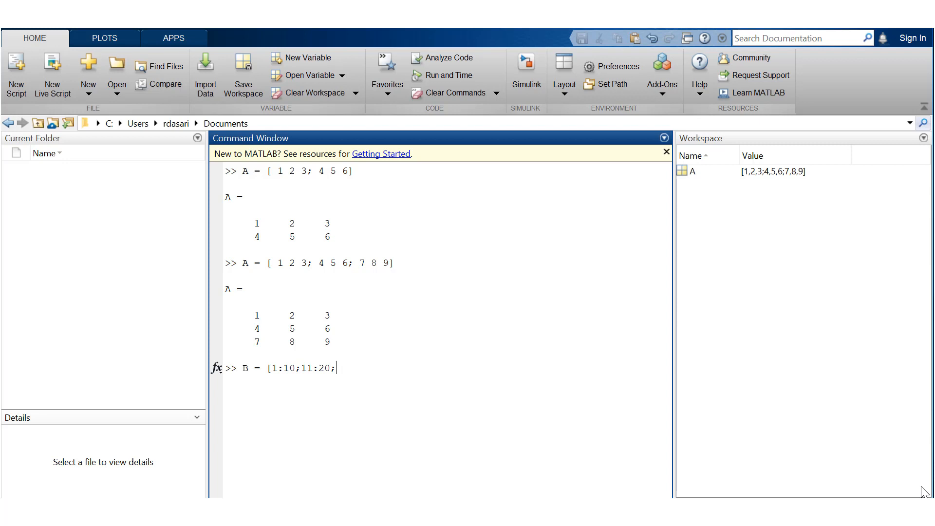
{"action": "type", "text": "21:30]"}
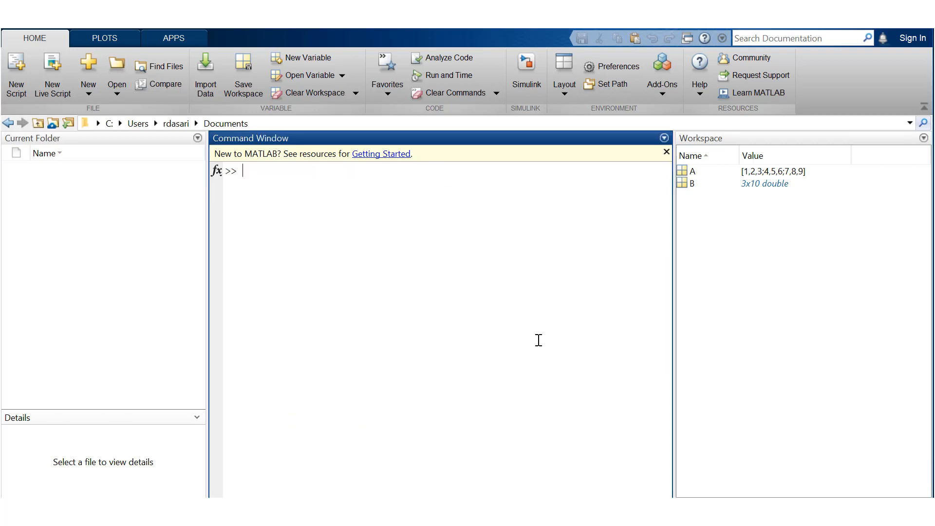
Enter C = [1 2 3; 4 5] to trigger the inconsistent-dimensions concatenation error
{"action": "type", "text": "C ="}
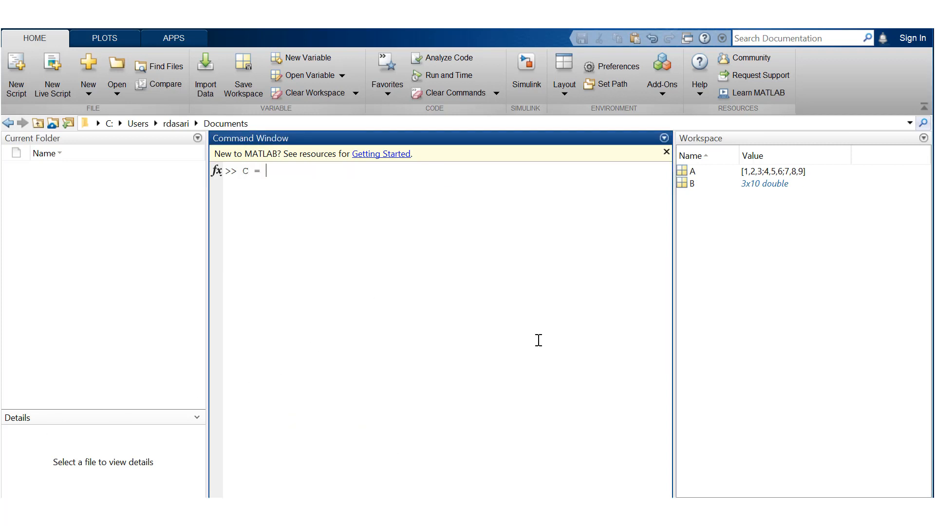
{"action": "type", "text": "[ 1 2"}
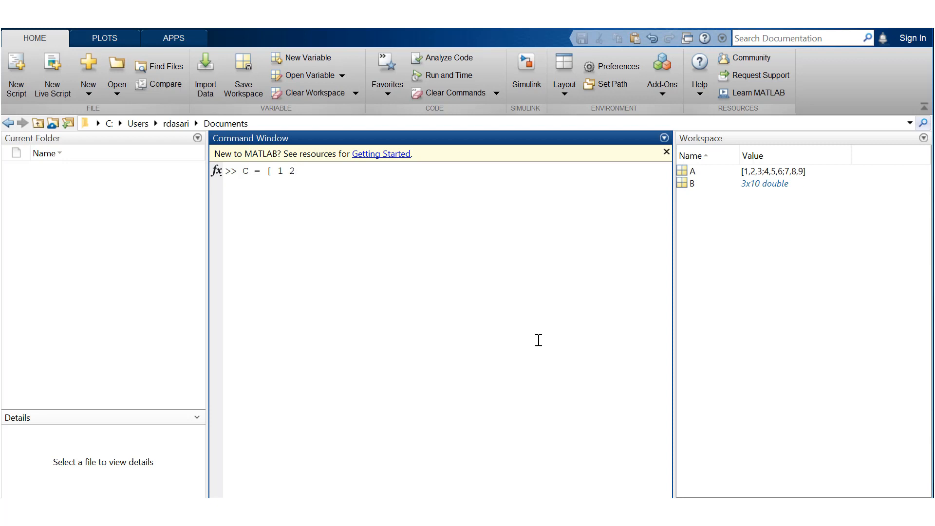
{"action": "type", "text": "3;"}
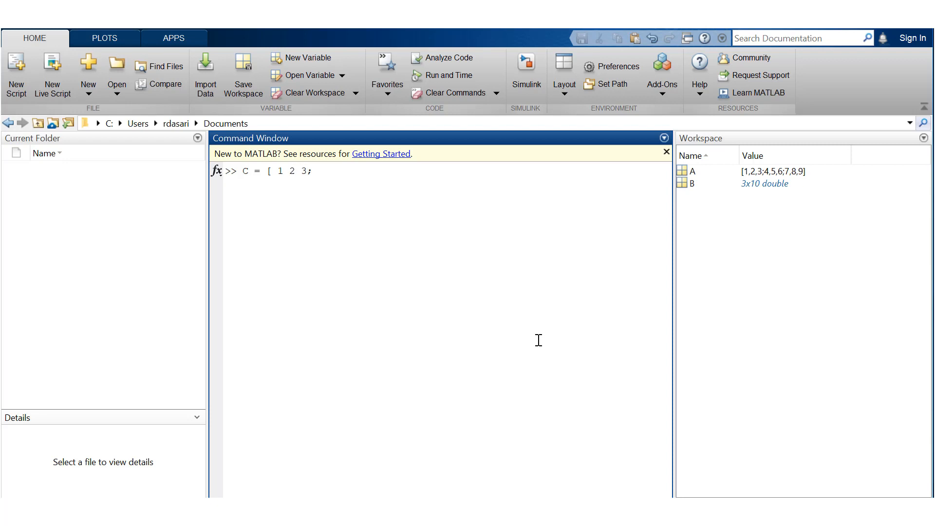
{"action": "type", "text": "4 5"}
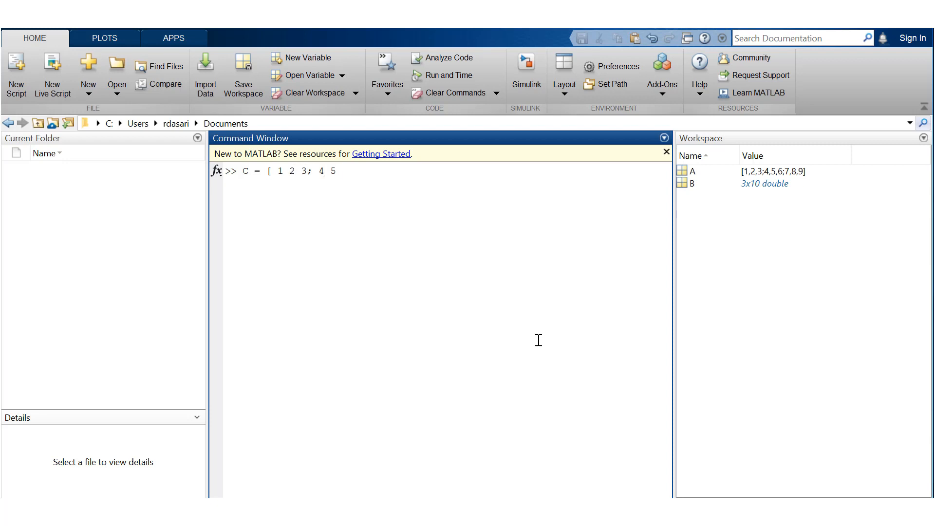
{"action": "key", "text": "Enter"}
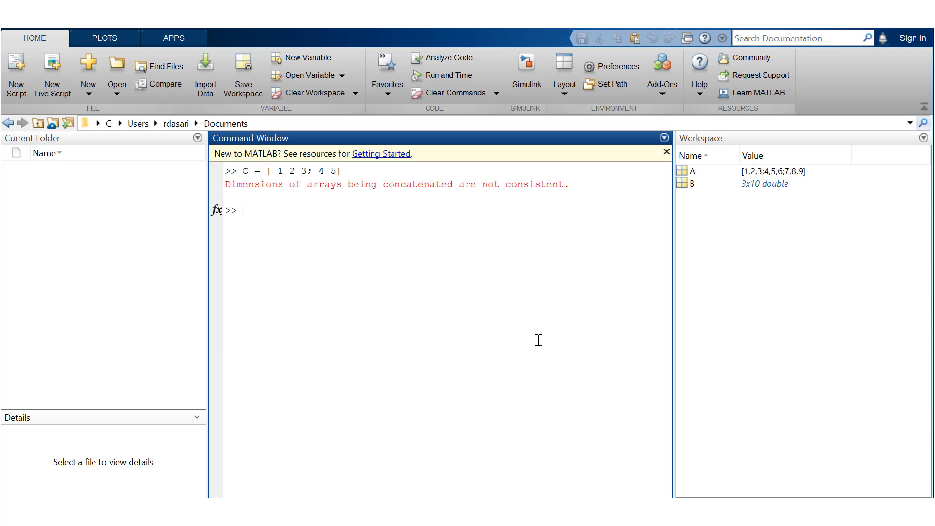
Retype C = [1 2 3; 4 5 6] with a corrected three-element second row
{"action": "type", "text": "C = [ 1 2 3; 4 5 6"}
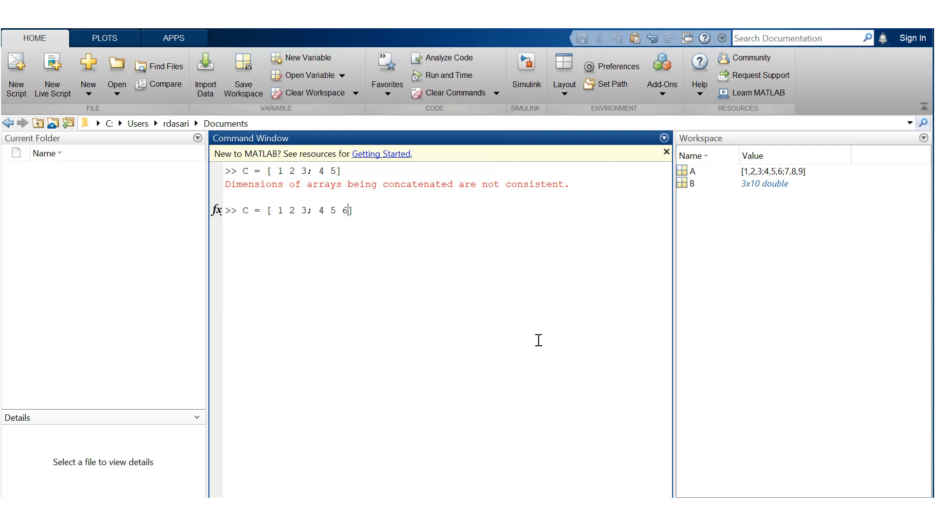